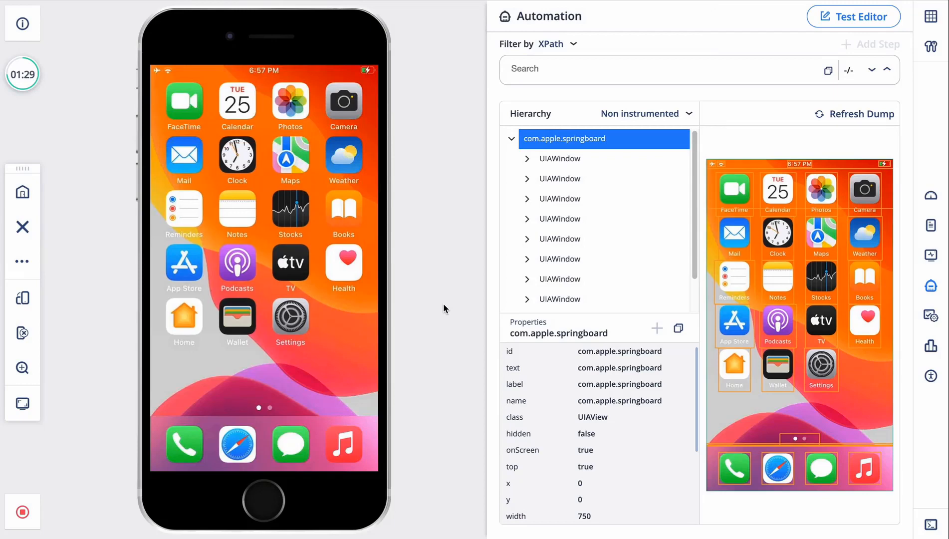
# Create an Activate App step for Books from 'launch app books' and run the test.
pyautogui.click(854, 17)
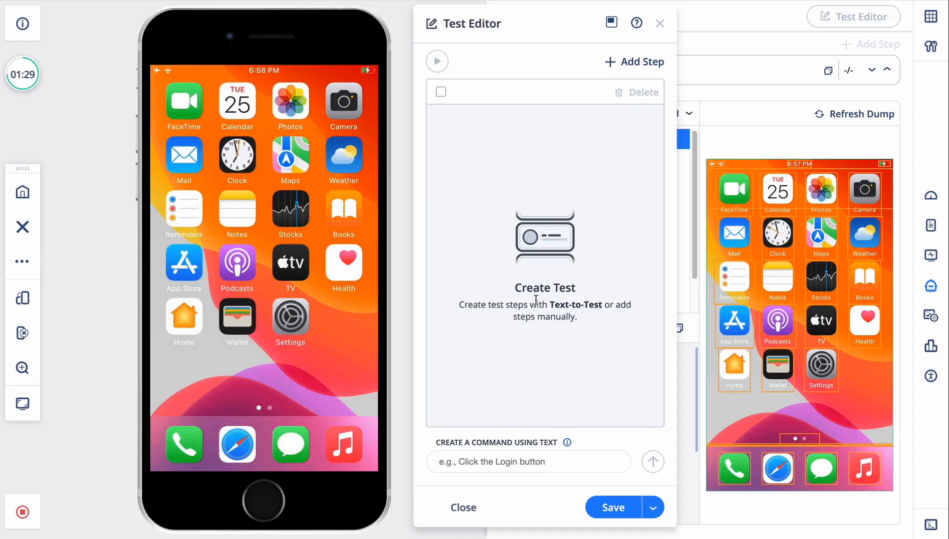
pyautogui.click(528, 462)
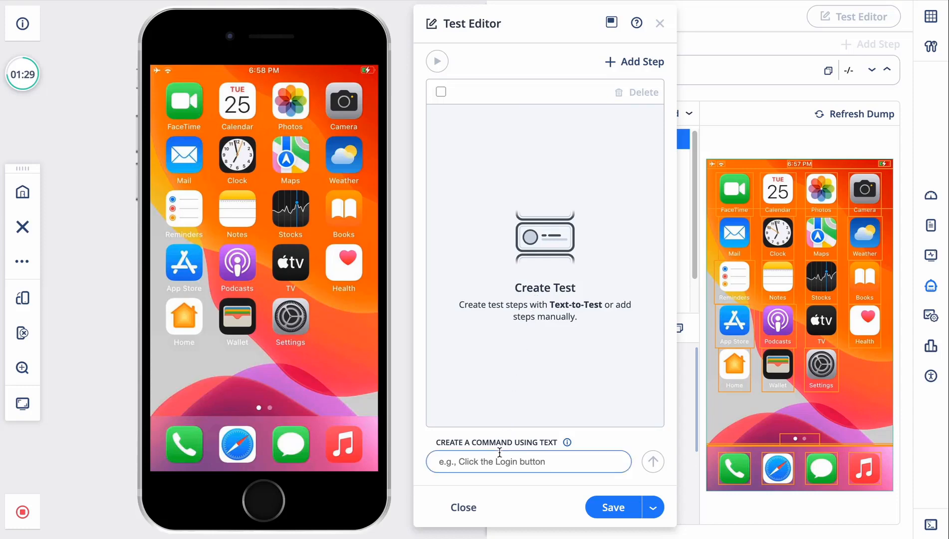
pyautogui.write('launch app b')
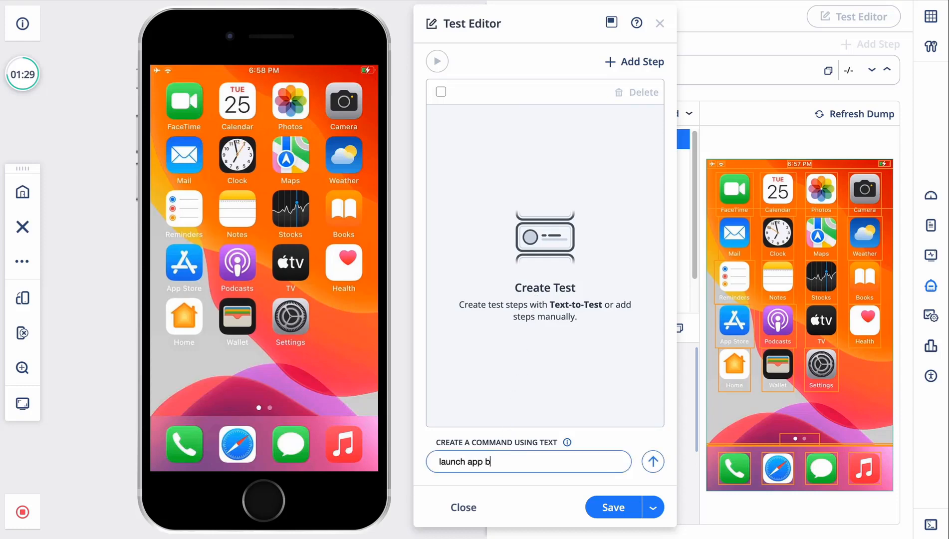
pyautogui.click(653, 462)
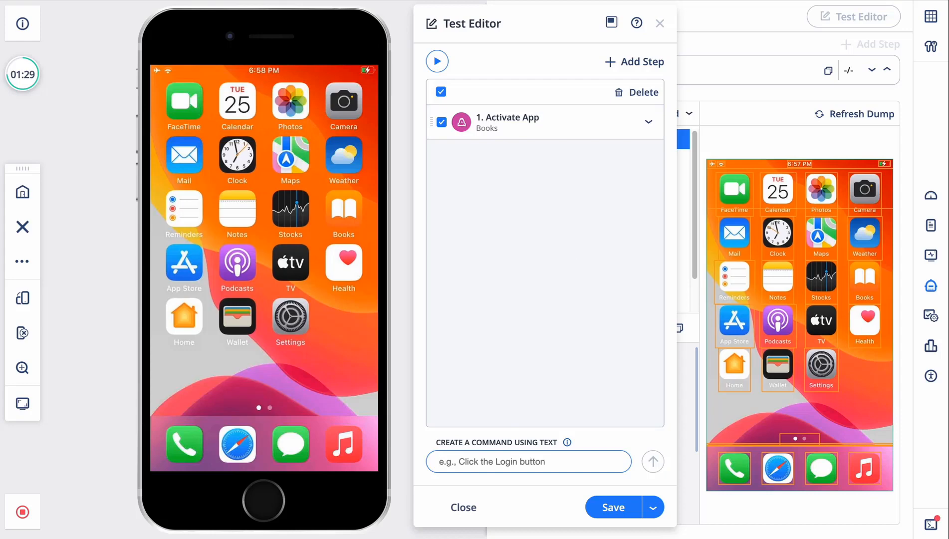
pyautogui.click(436, 61)
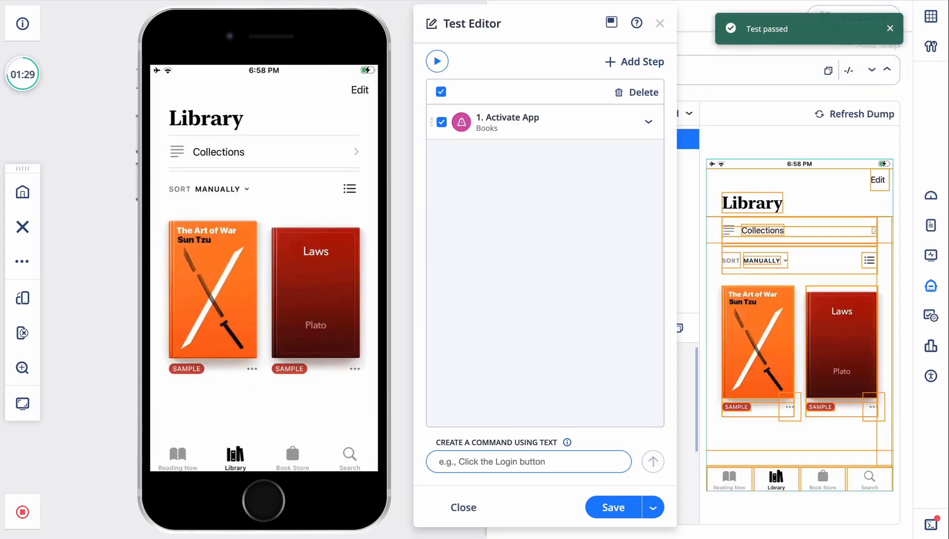
# Add and run a step opening The Art of War, then add a swipe-left step.
pyautogui.write('click on art o')
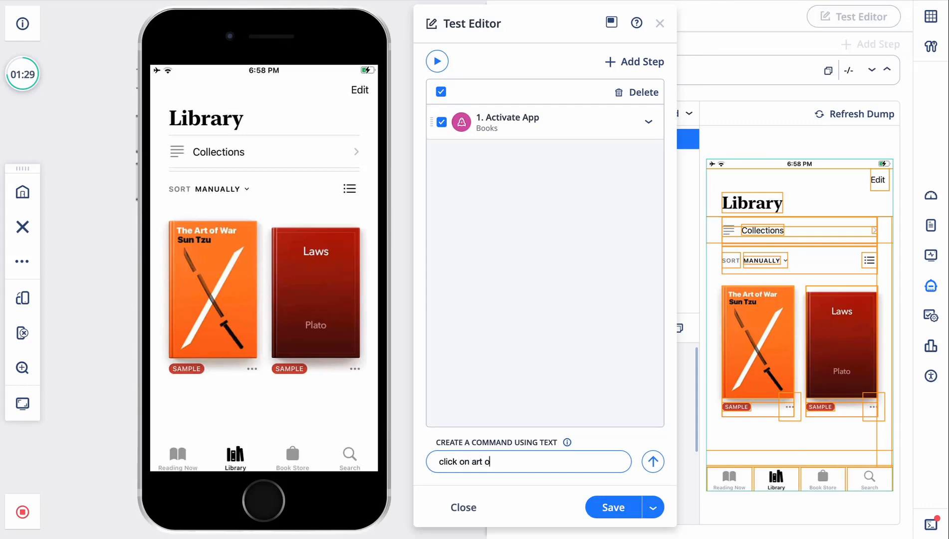
pyautogui.click(653, 461)
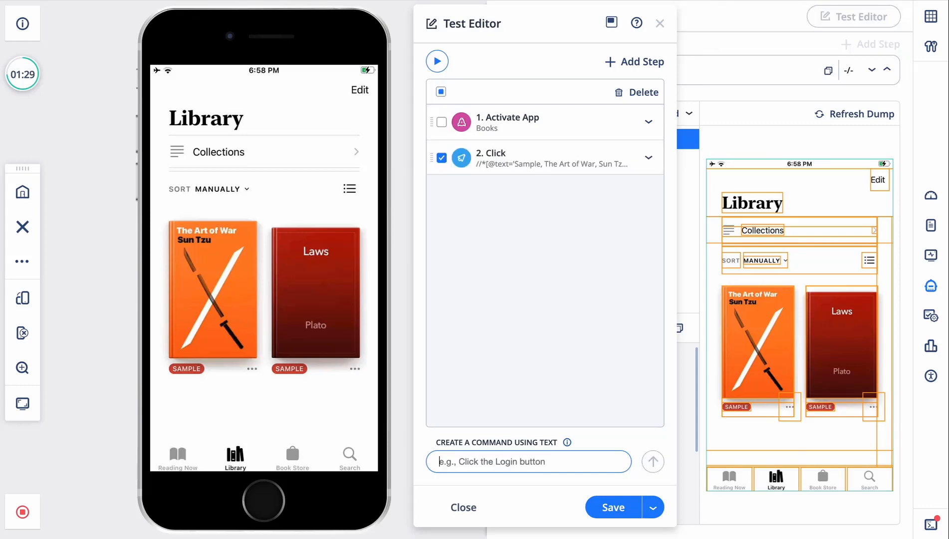
pyautogui.click(437, 61)
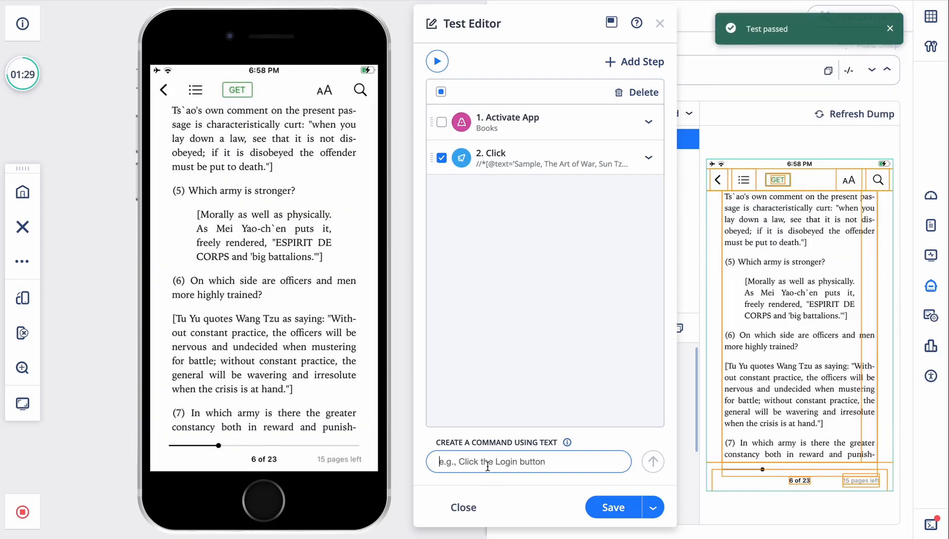
pyautogui.write('swipe le')
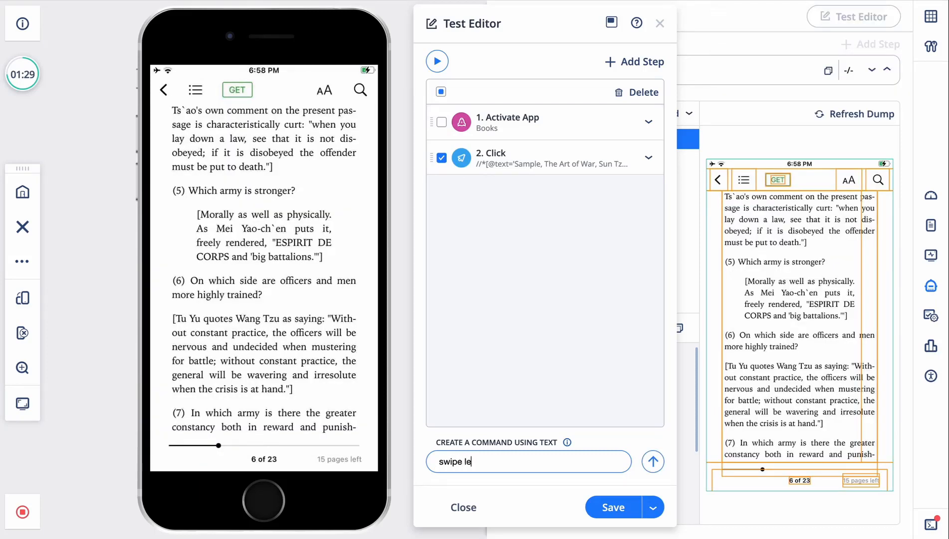
pyautogui.click(652, 462)
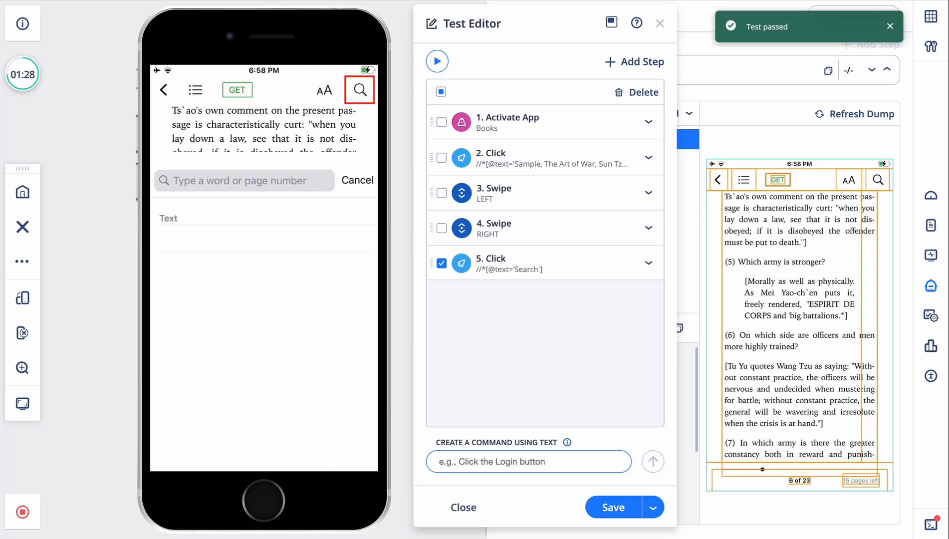
# Add a Send Keys step entering 'peace' in the search field and show its details.
pyautogui.write('send value peace')
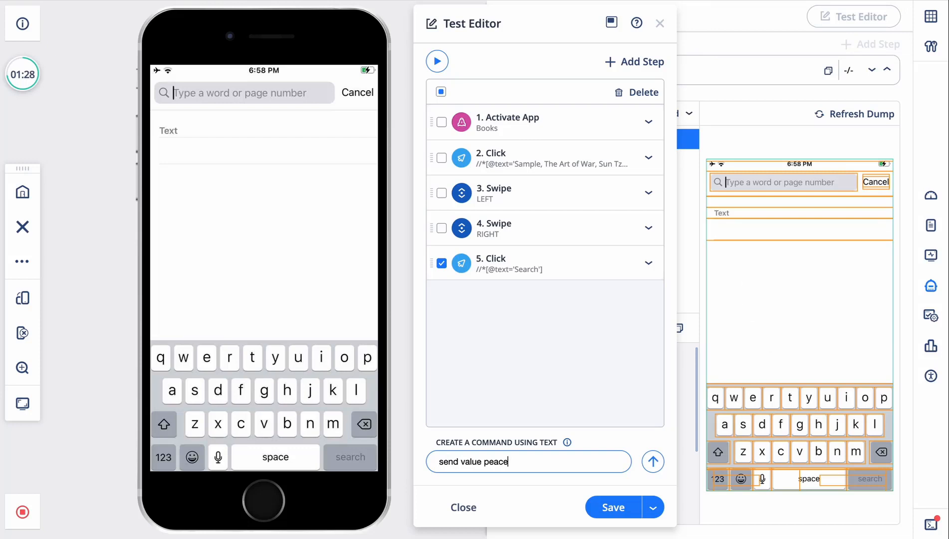
pyautogui.write('in field search')
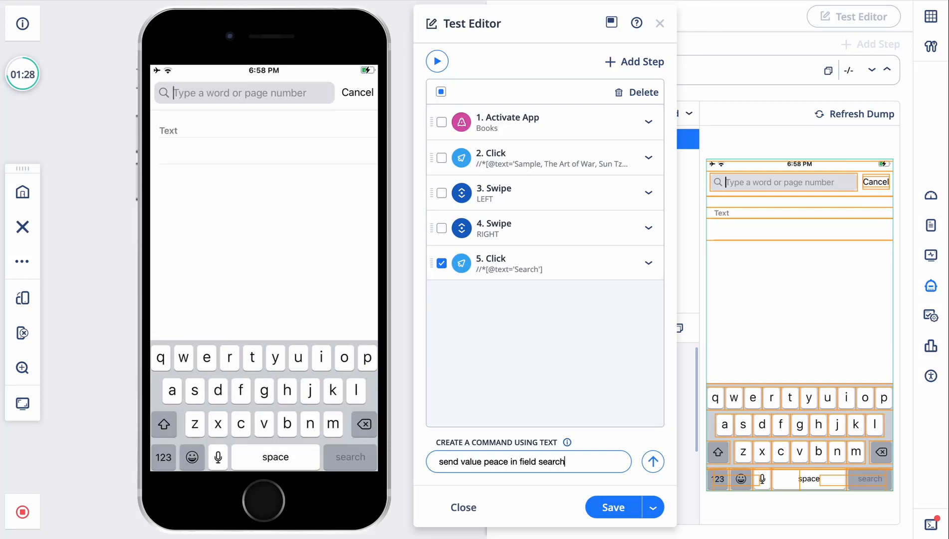
pyautogui.click(653, 461)
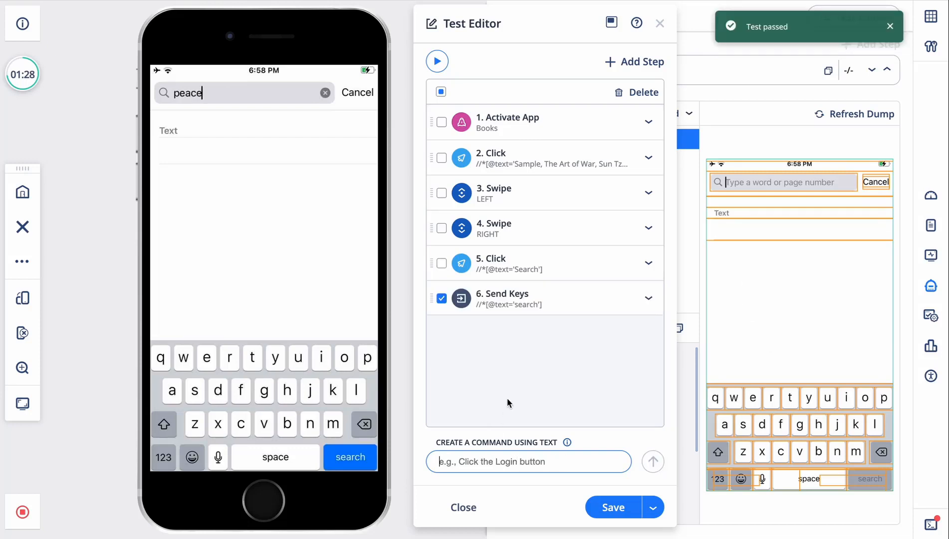
pyautogui.click(351, 457)
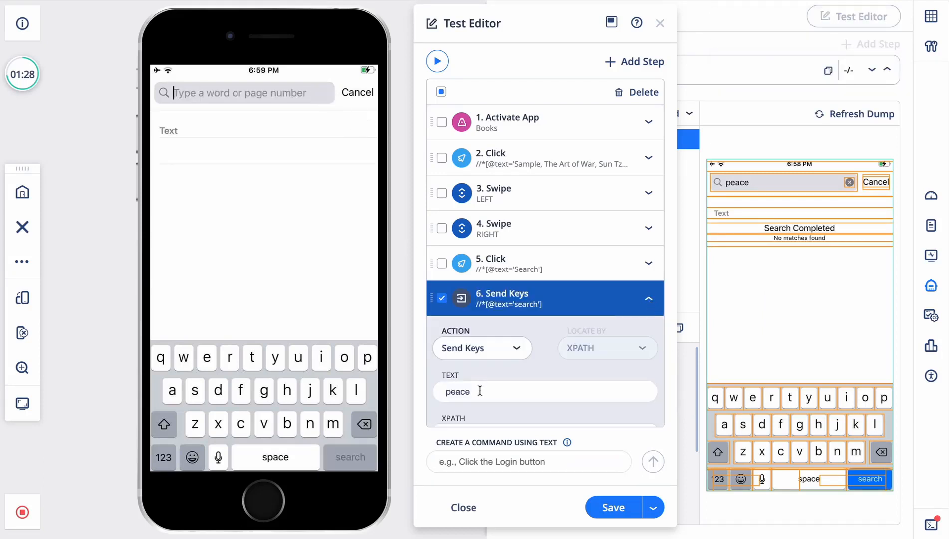
# Change the Send Keys text to 'war', rerun the test, and select all six steps.
pyautogui.write('war')
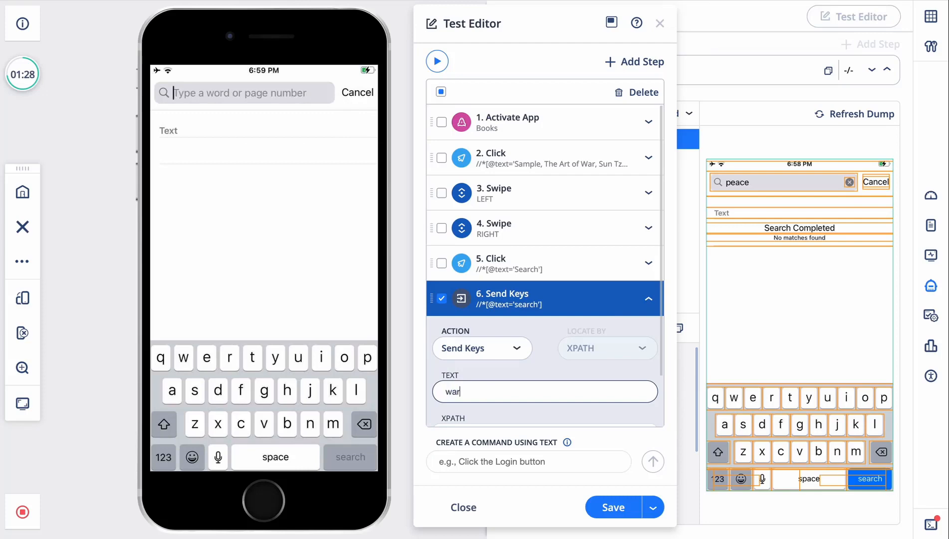
pyautogui.click(437, 61)
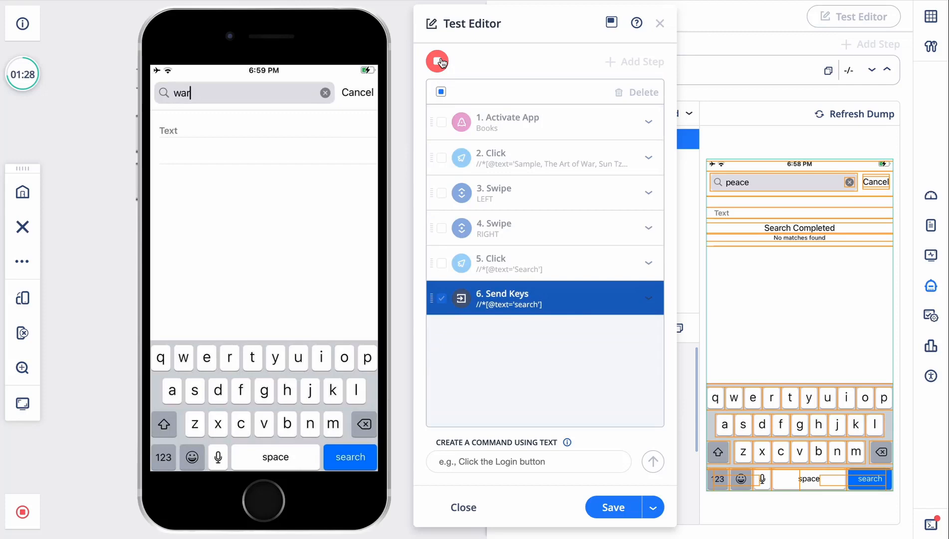
pyautogui.click(438, 61)
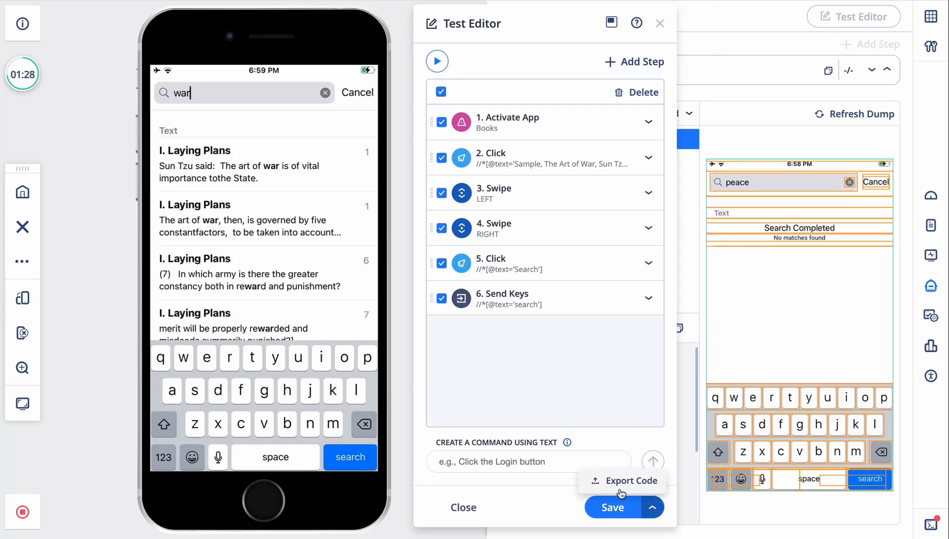
# Export the six-step test as Java JUnit 5 code and scroll through it.
pyautogui.click(632, 481)
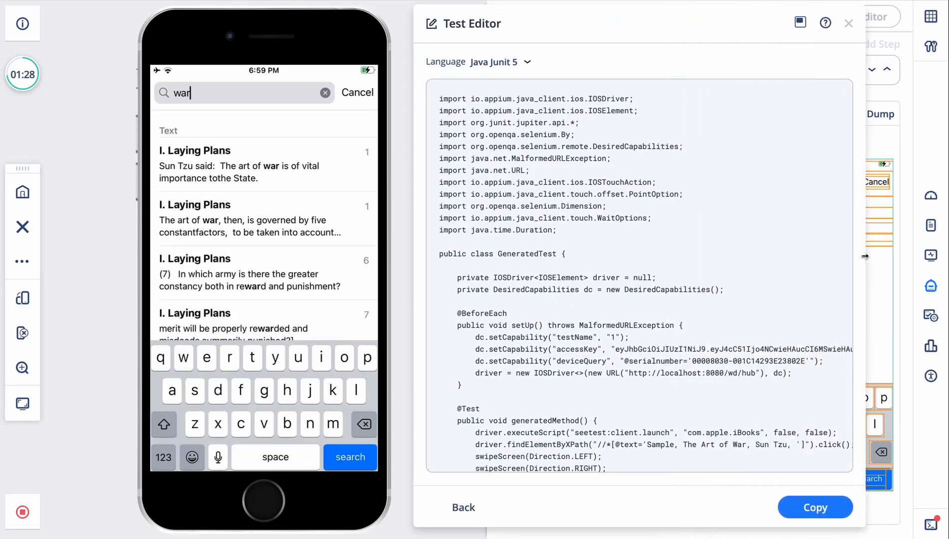
pyautogui.scroll(-3)
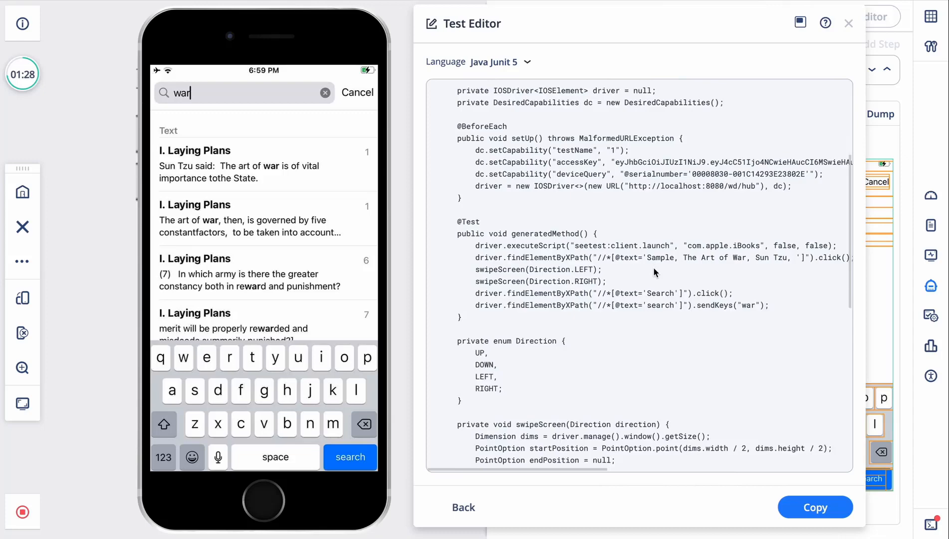
pyautogui.scroll(-3)
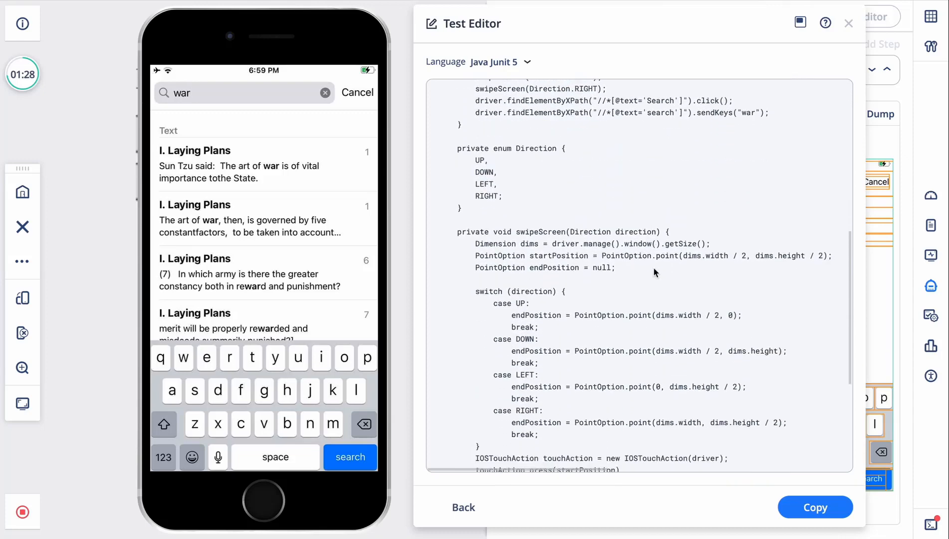
pyautogui.scroll(-3)
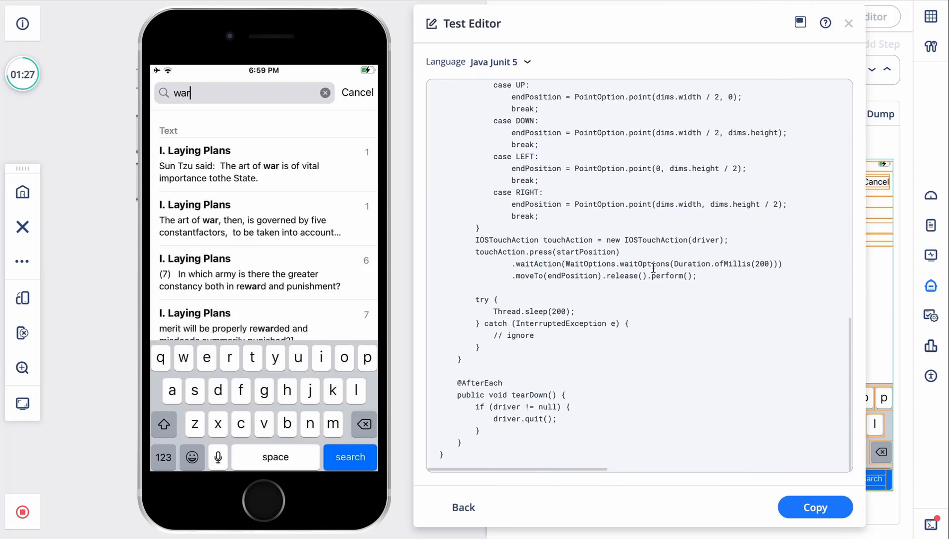
pyautogui.click(499, 62)
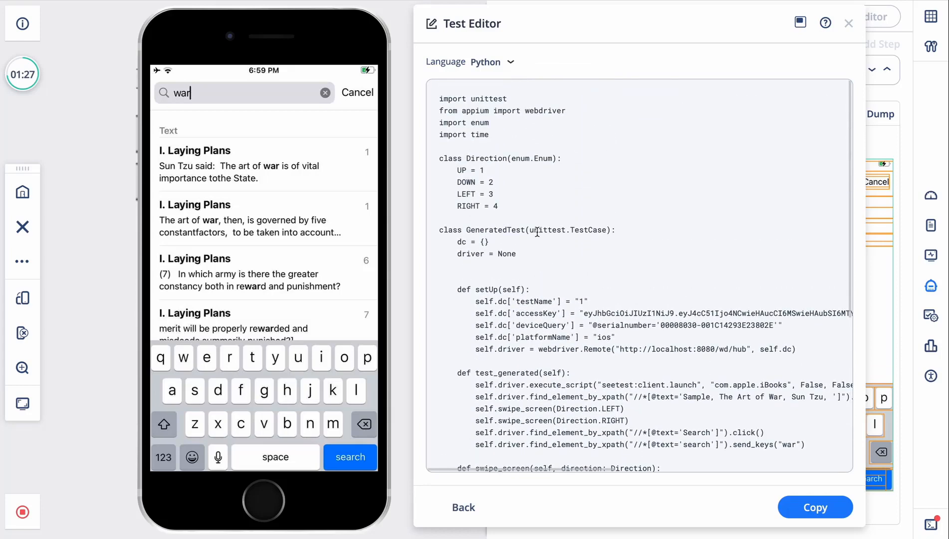
# Scroll the Python export down to its teardown and unittest main block.
pyautogui.scroll(-3)
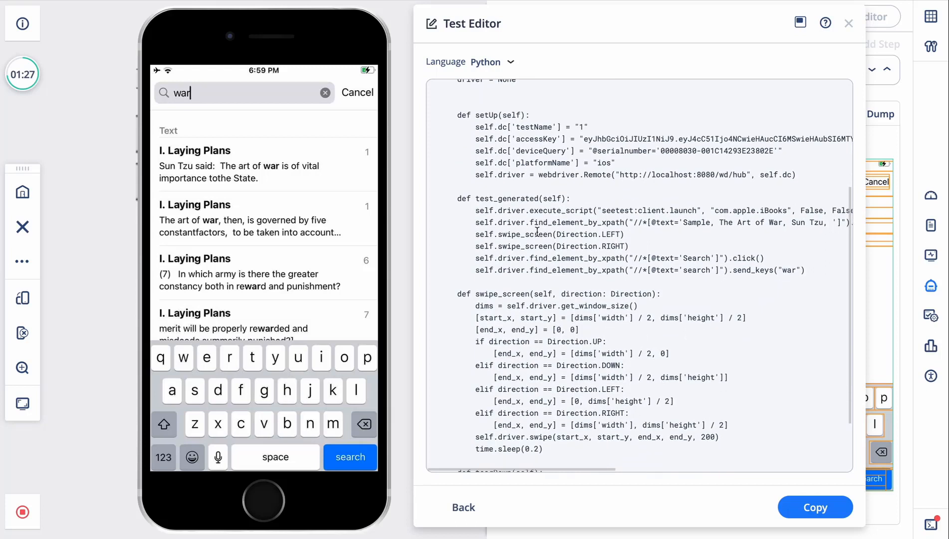
pyautogui.scroll(-3)
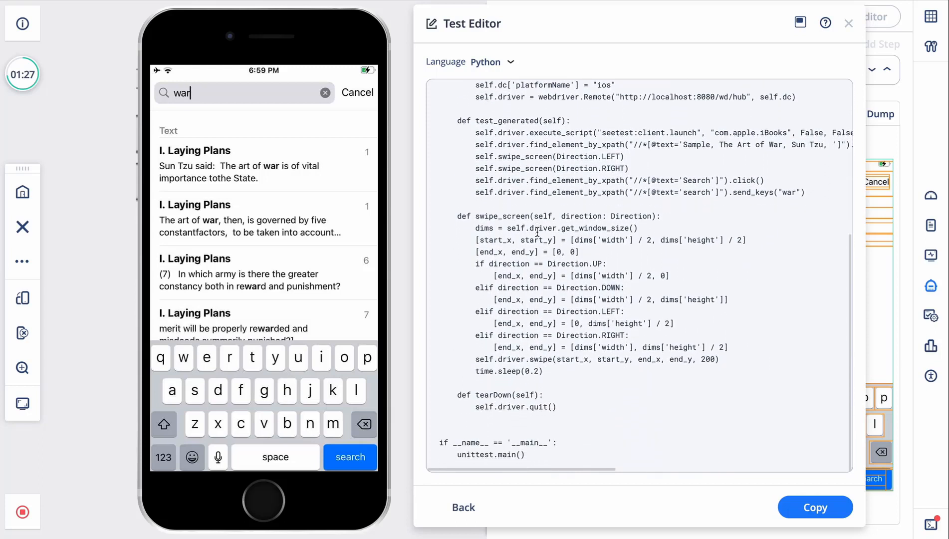